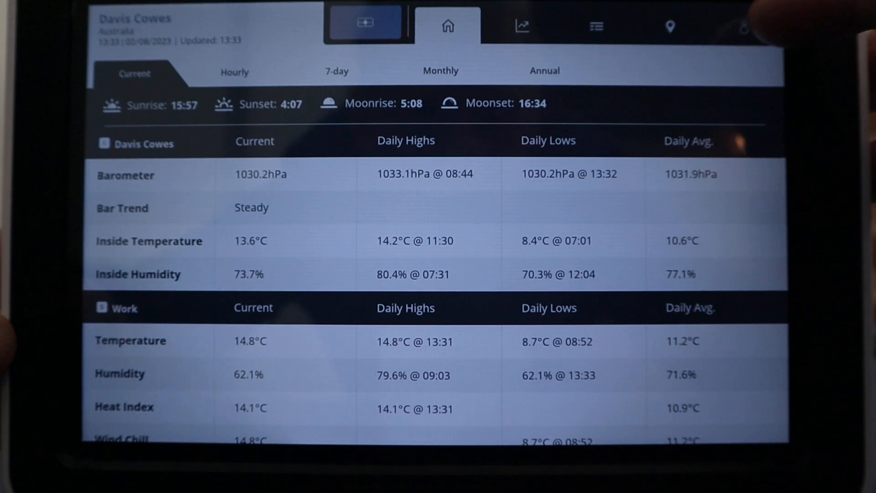
Switch from the current-weather view to the Console Configuration page.
click(743, 27)
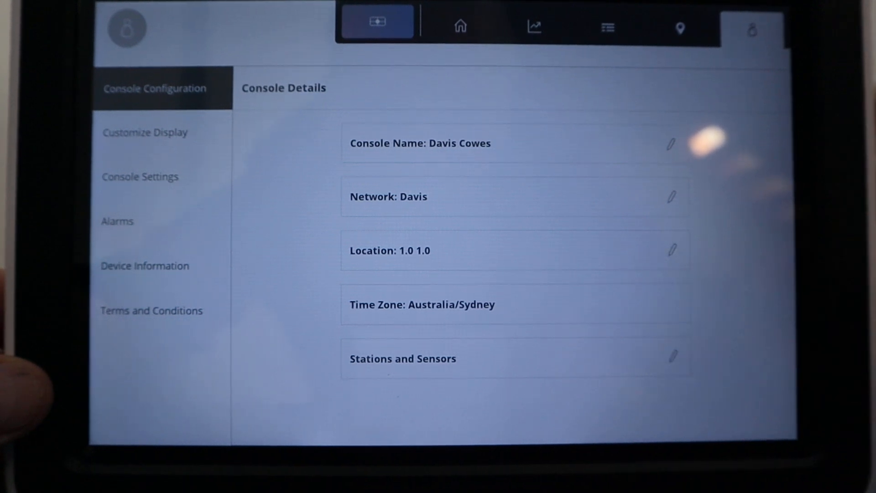
In Stations and Sensors, set ID5 Work's Advanced Settings Wind Calibration to 180.
click(402, 358)
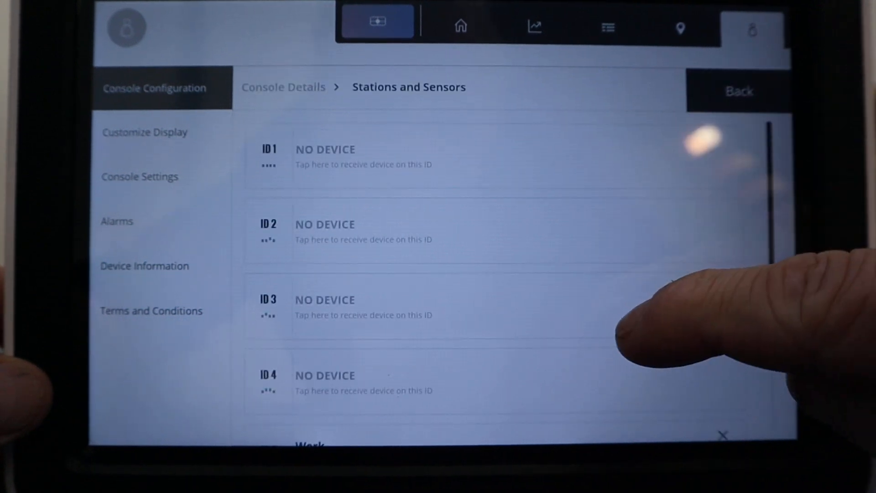
scroll(down, 3)
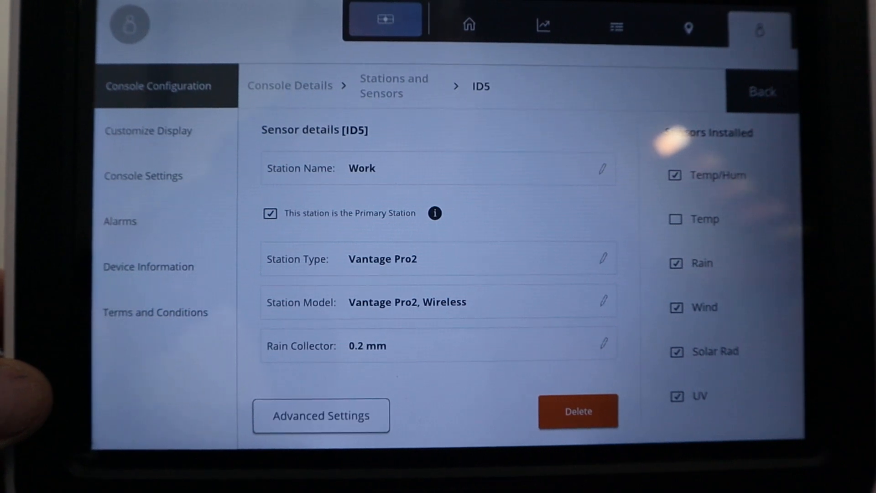
click(321, 415)
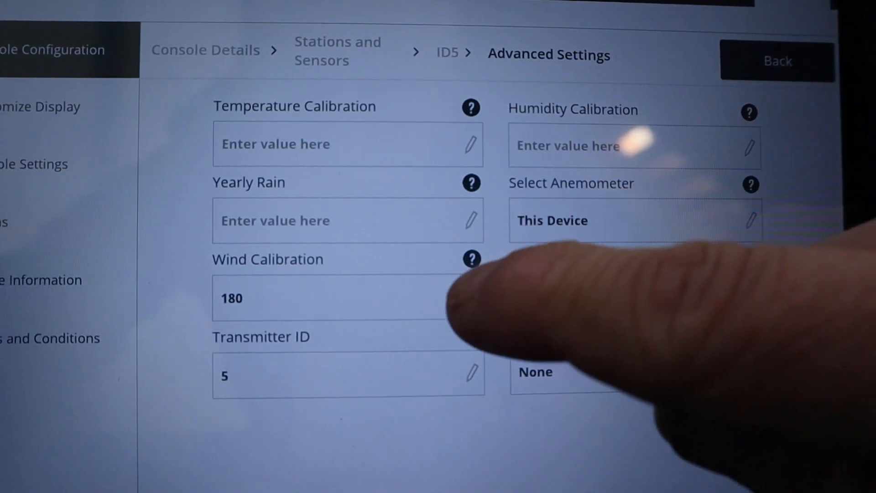
click(471, 259)
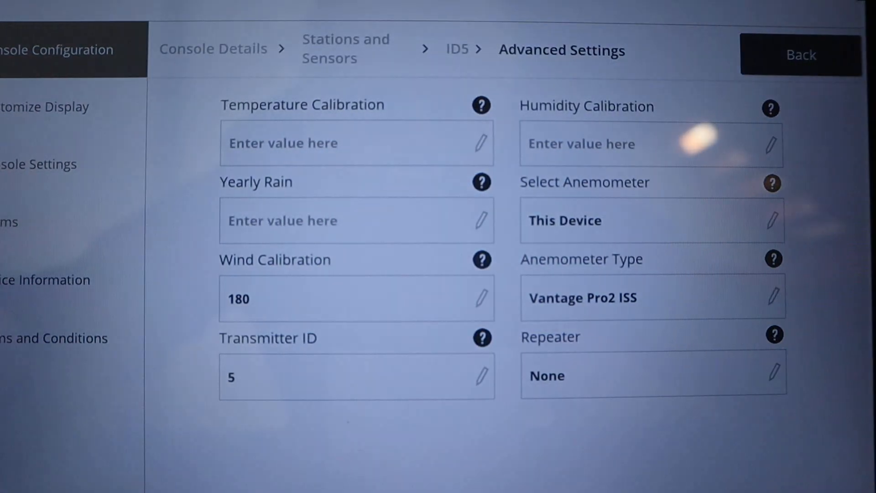
Back out of Advanced Settings so the exit-without-saving prompt appears.
click(801, 54)
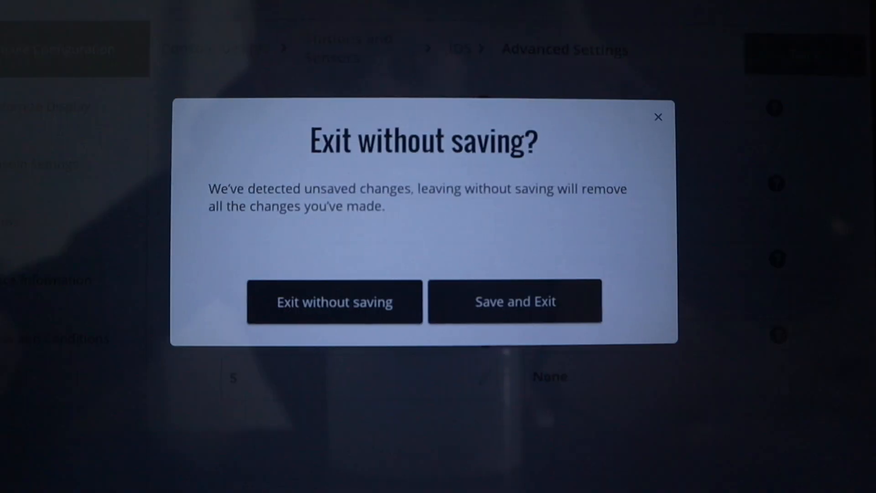